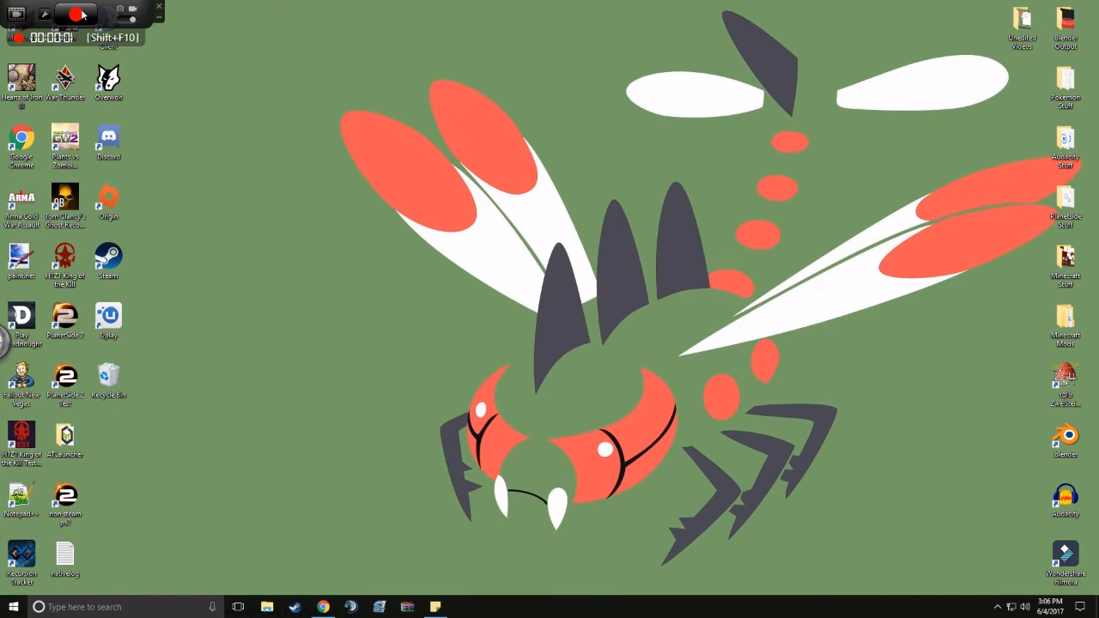
Create a Sticky Notes note on the desktop crediting the intro's two makers.
left_click(75, 14)
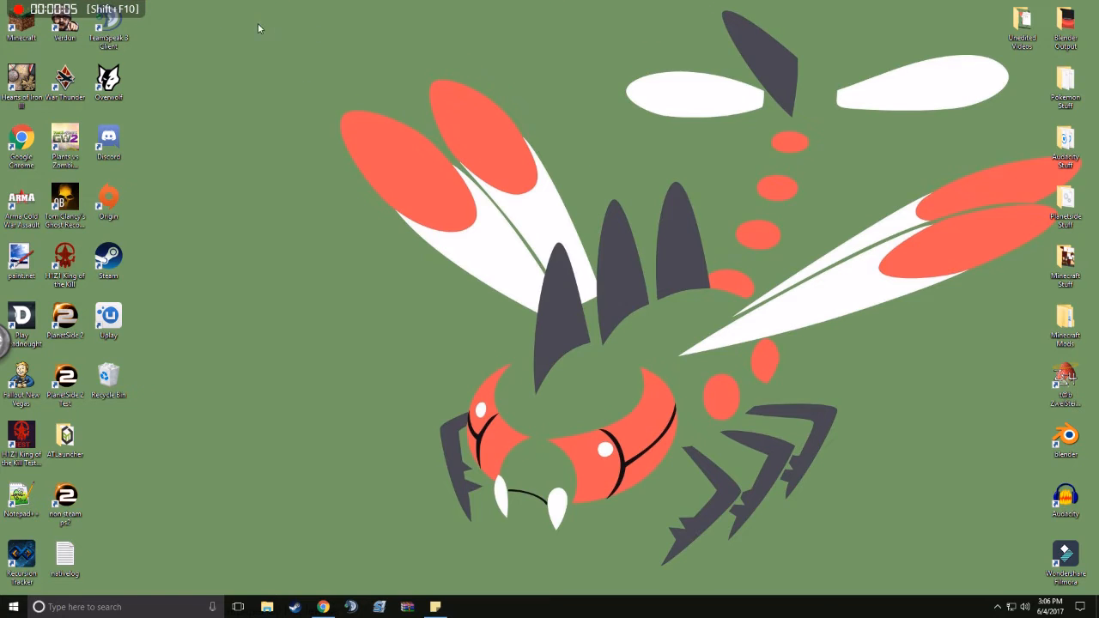
mouse_move(296, 15)
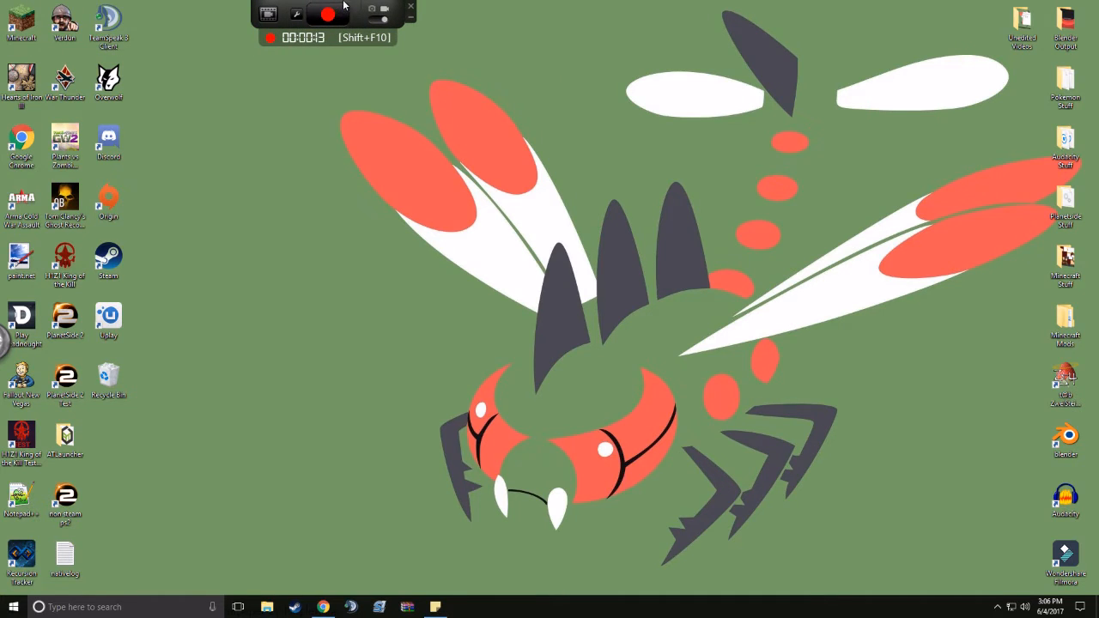
mouse_move(131, 4)
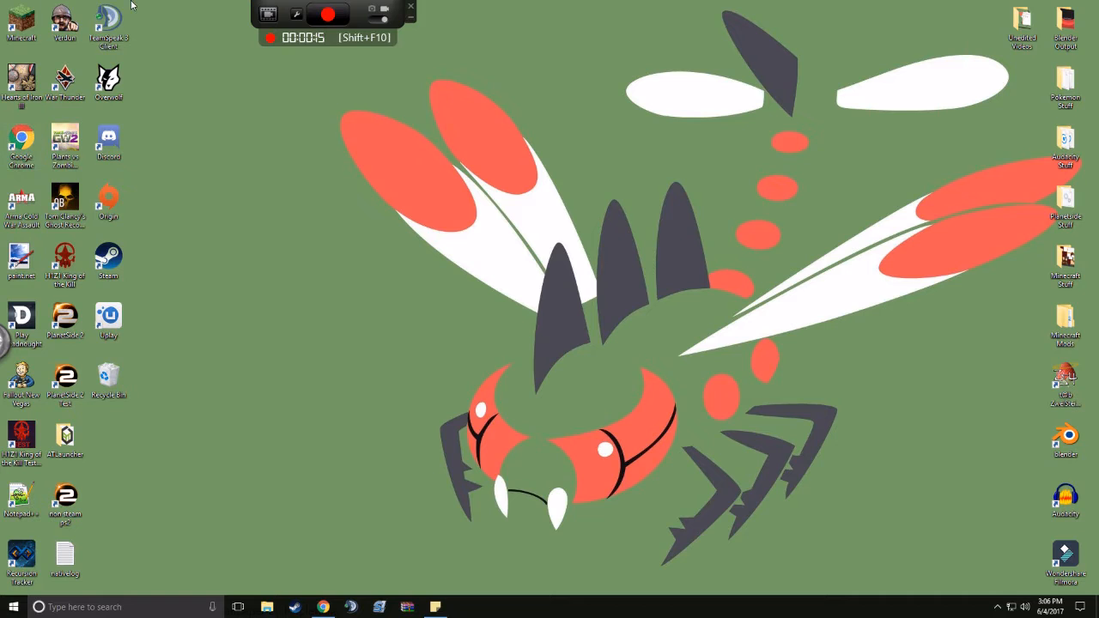
left_click_drag(155, 4, 217, 376)
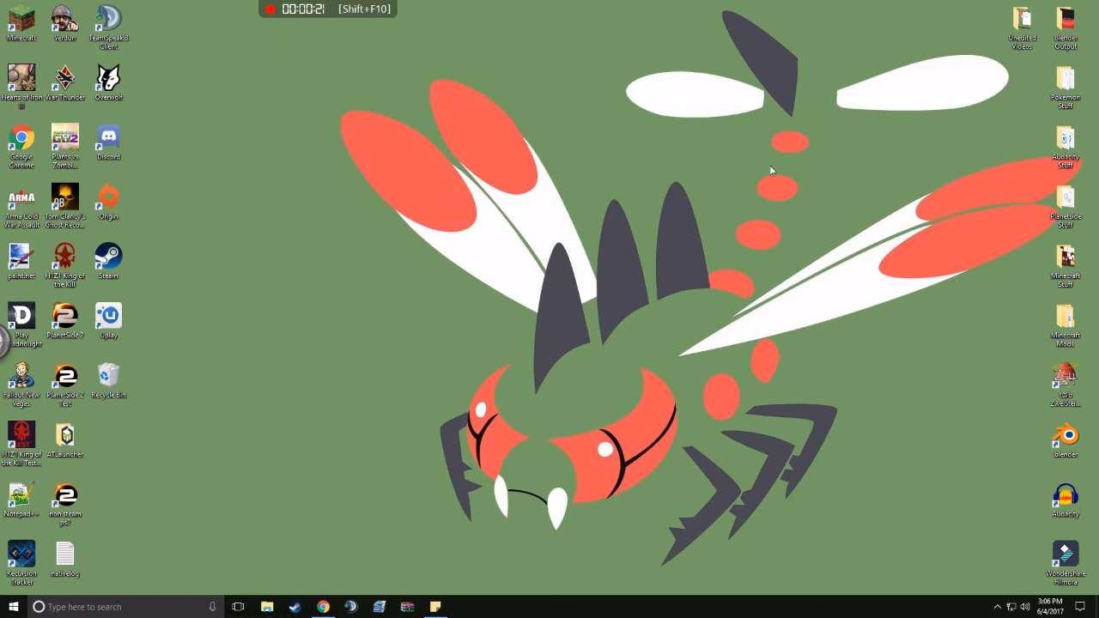
mouse_move(732, 320)
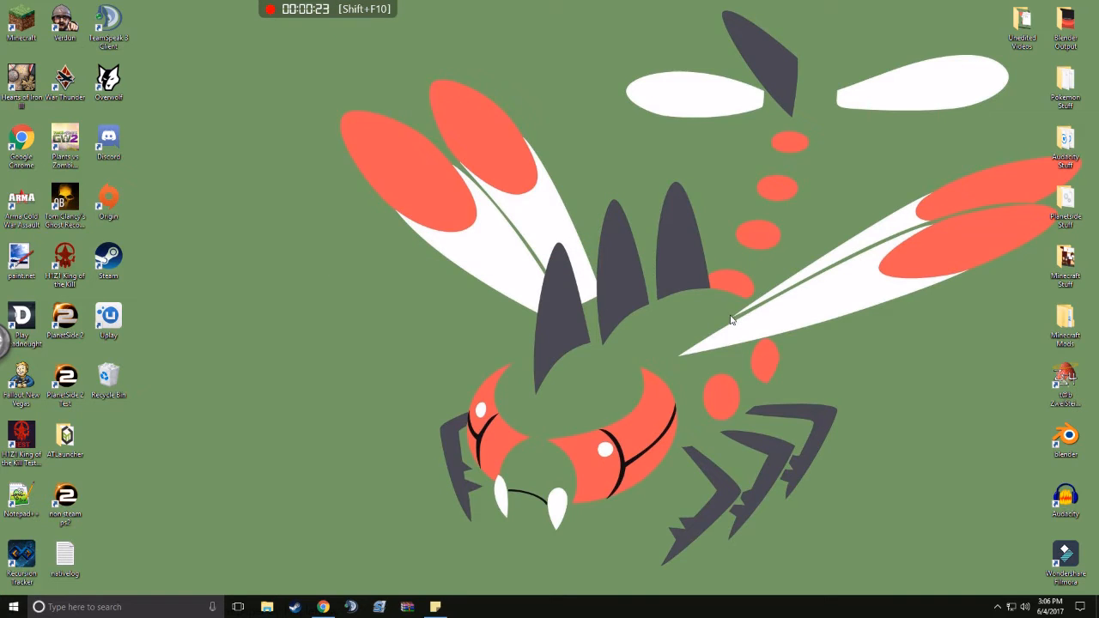
mouse_move(734, 303)
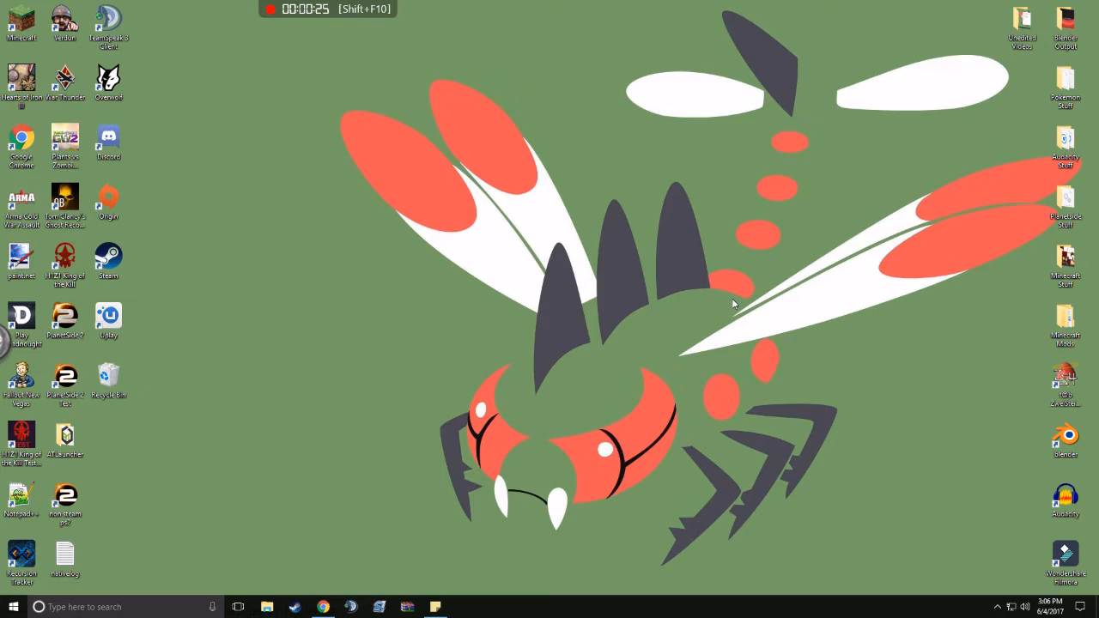
mouse_move(700, 288)
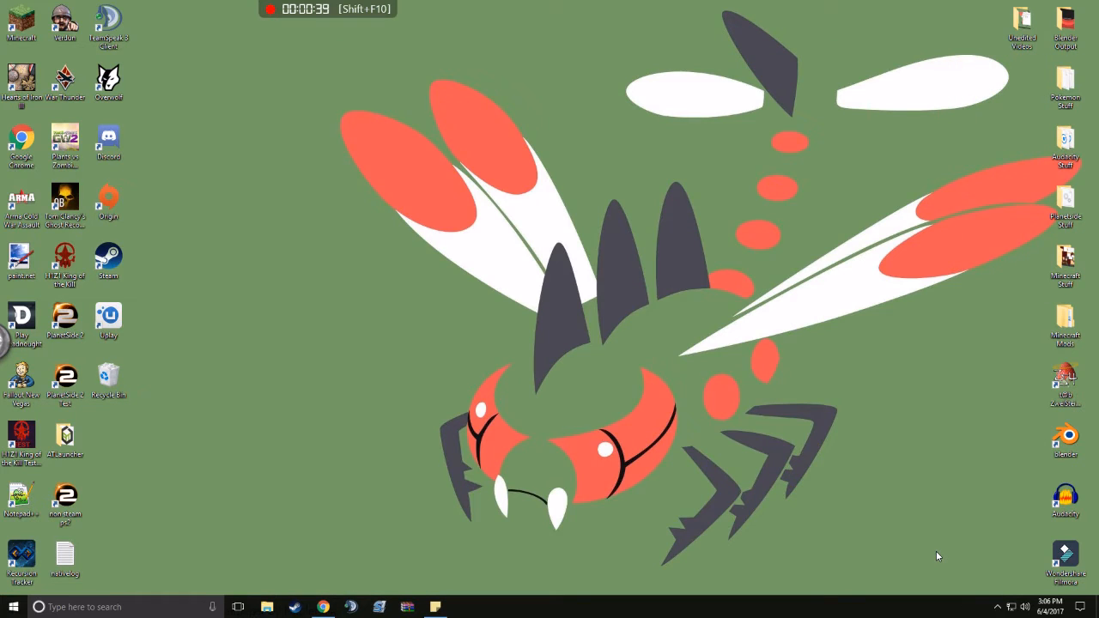
mouse_move(906, 532)
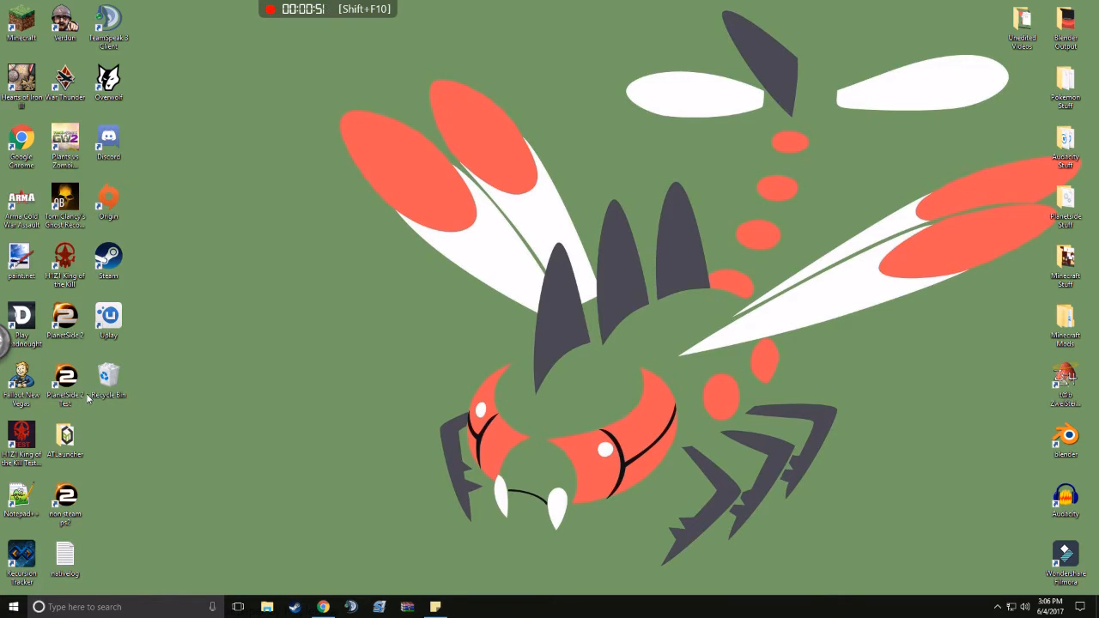
mouse_move(65, 199)
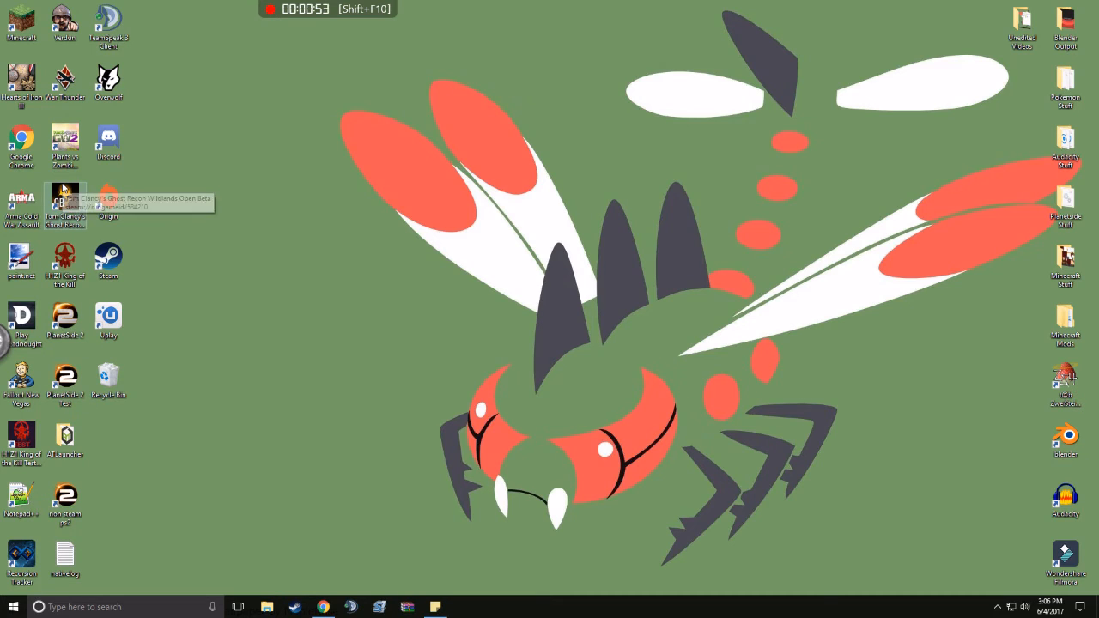
mouse_move(65, 206)
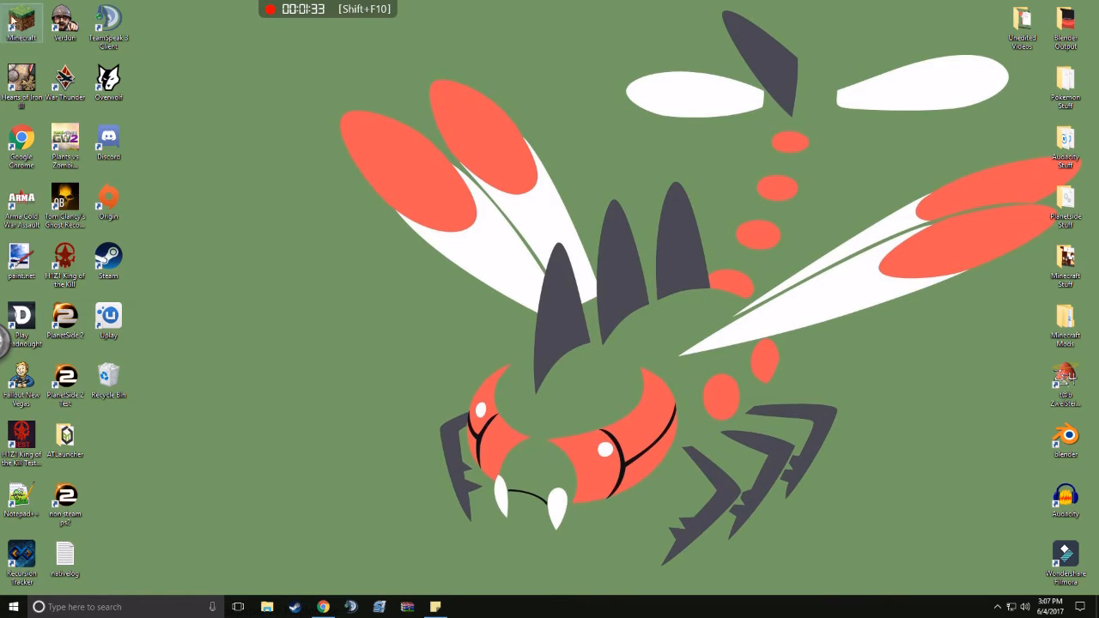
mouse_move(22, 80)
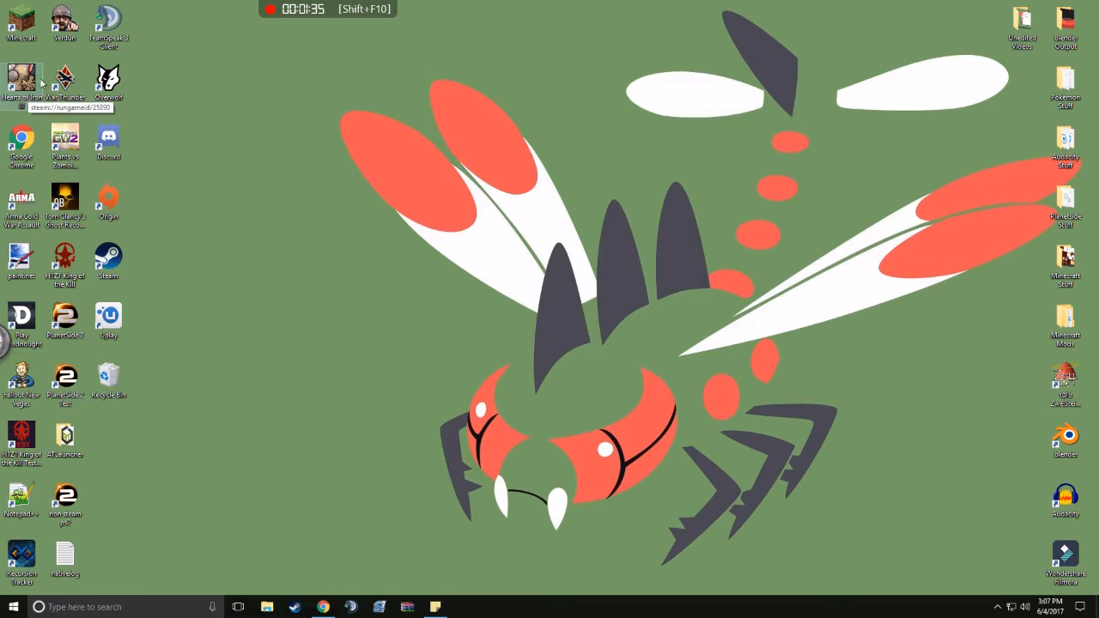
mouse_move(19, 93)
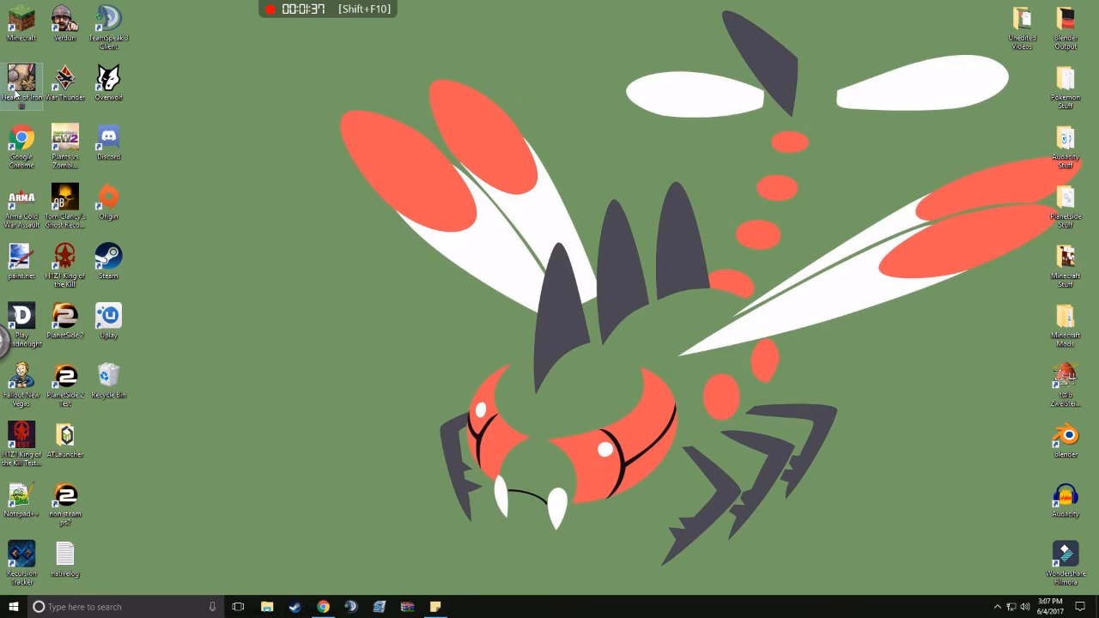
mouse_move(64, 82)
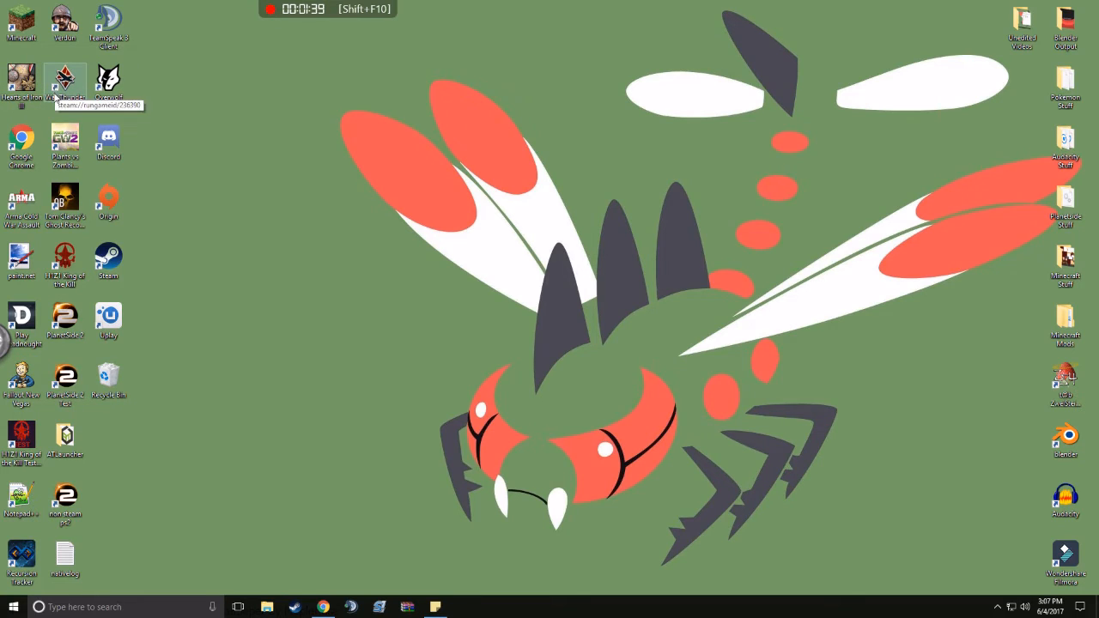
mouse_move(21, 197)
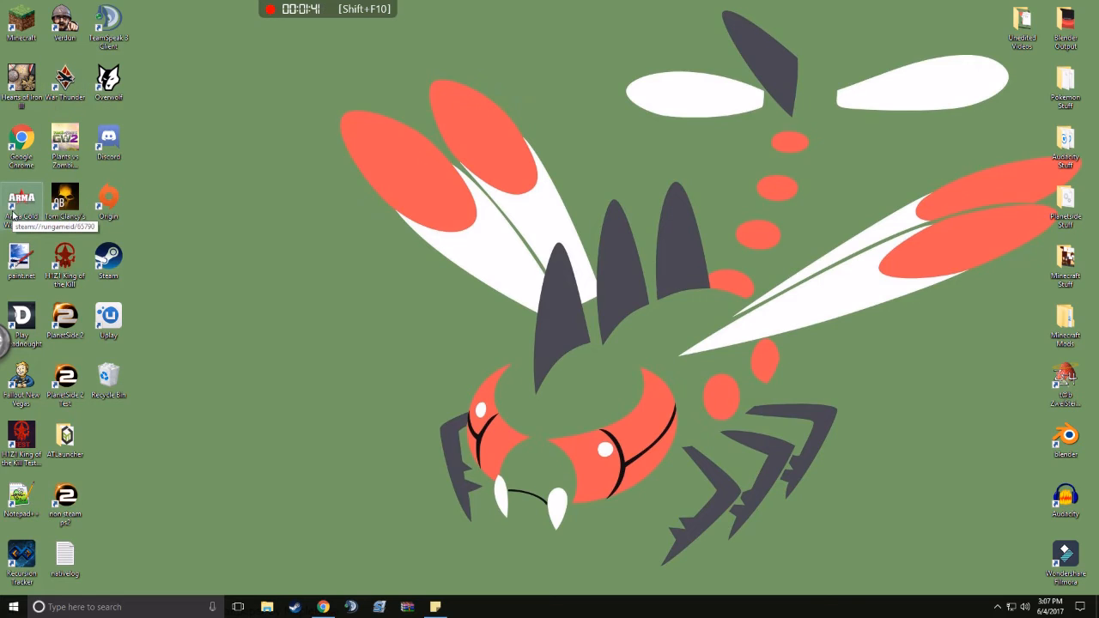
mouse_move(165, 75)
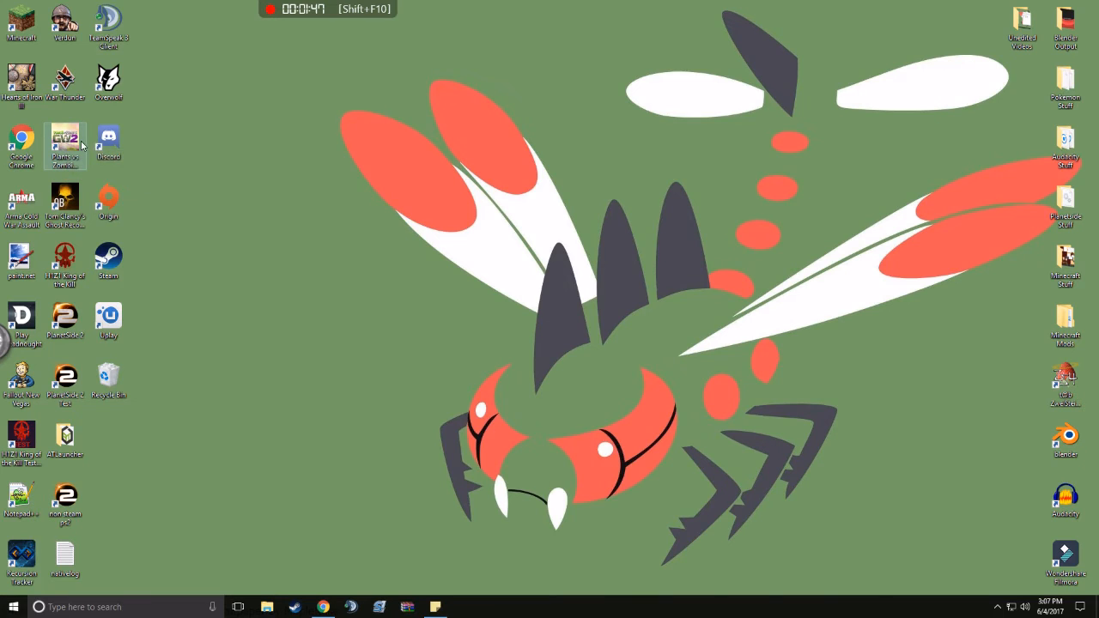
mouse_move(93, 88)
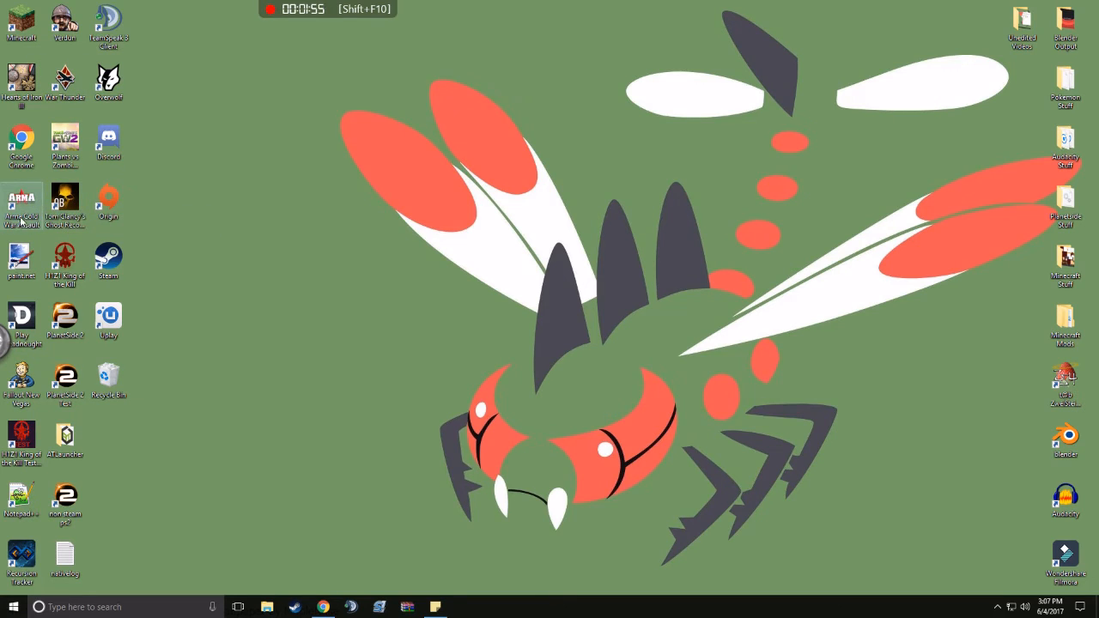
mouse_move(65, 257)
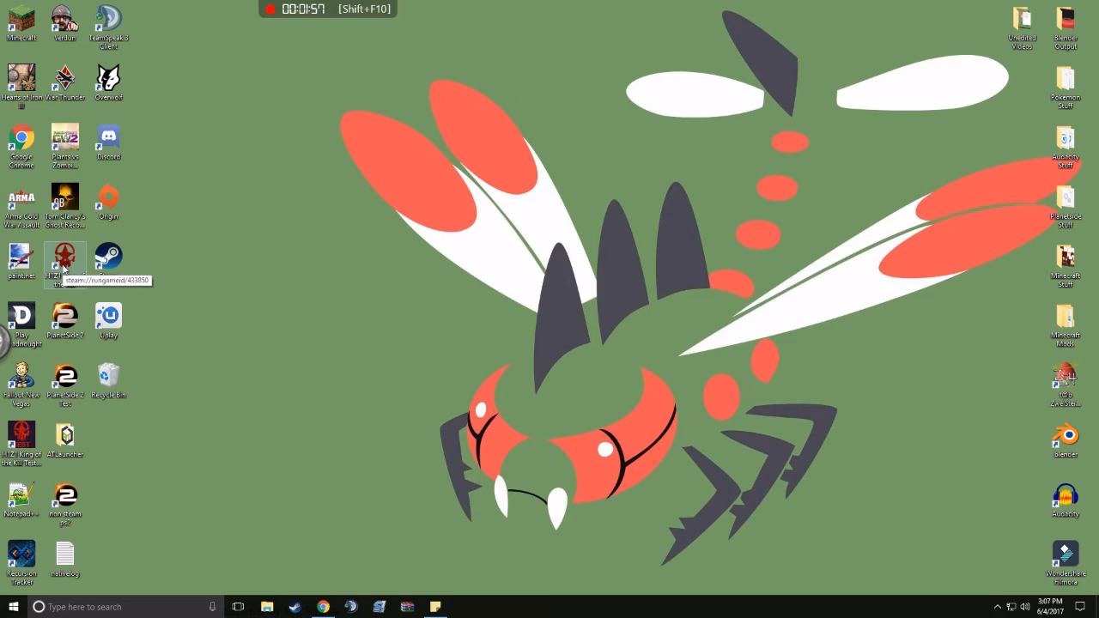
mouse_move(98, 474)
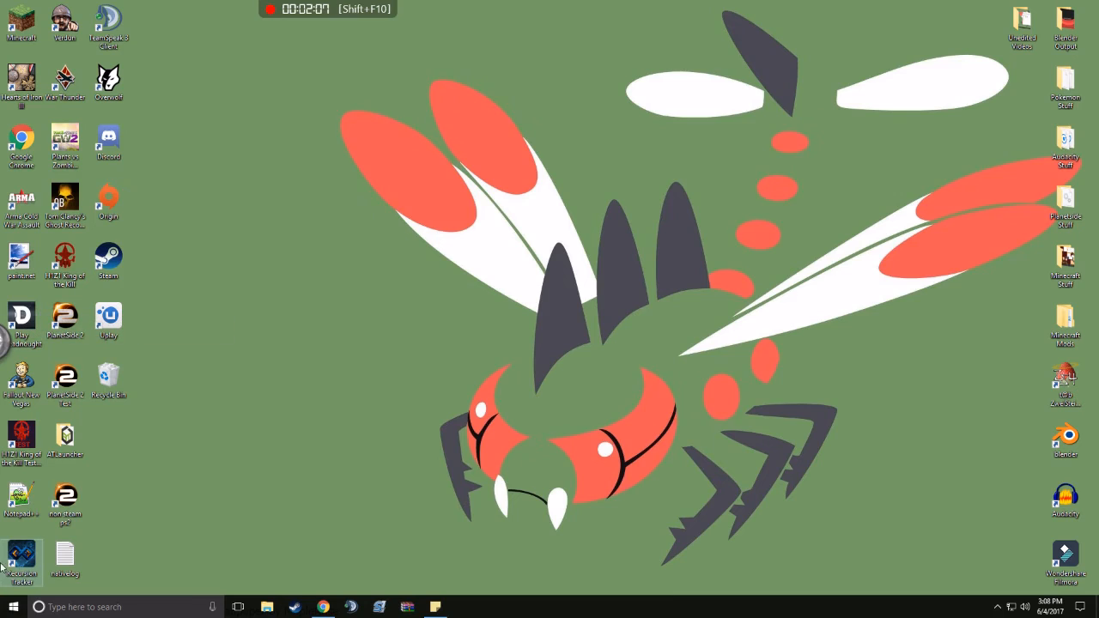
mouse_move(936, 204)
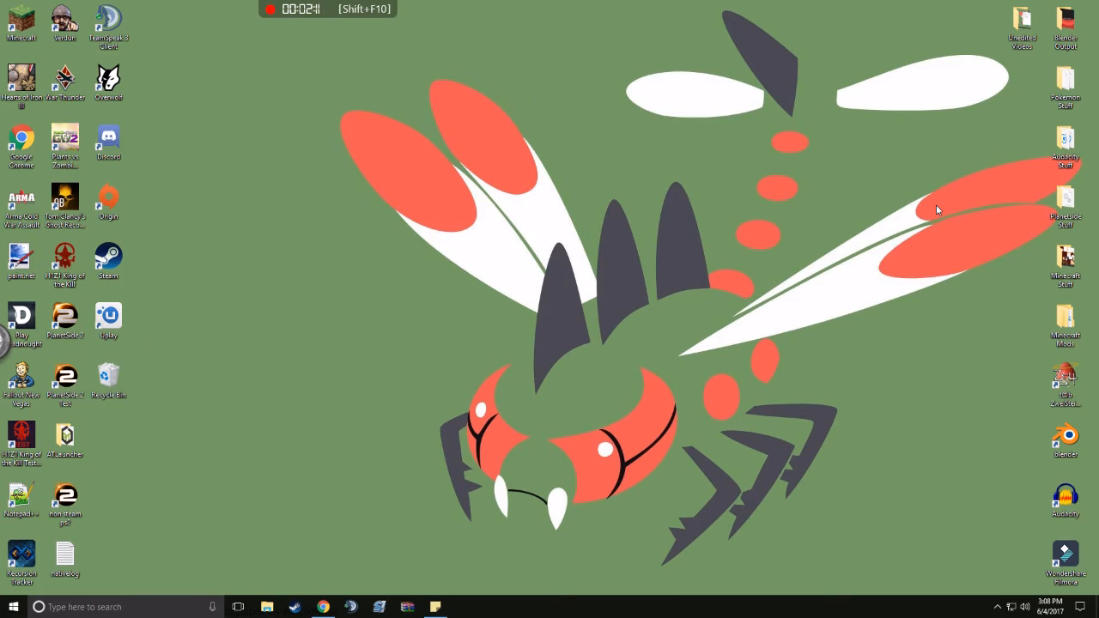
mouse_move(951, 19)
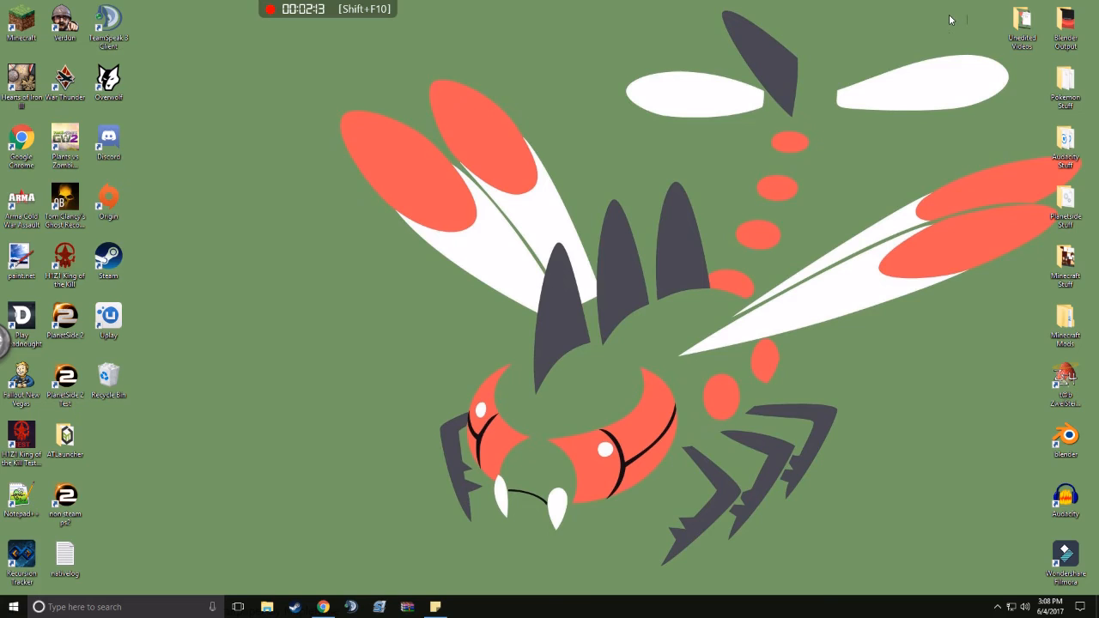
mouse_move(418, 6)
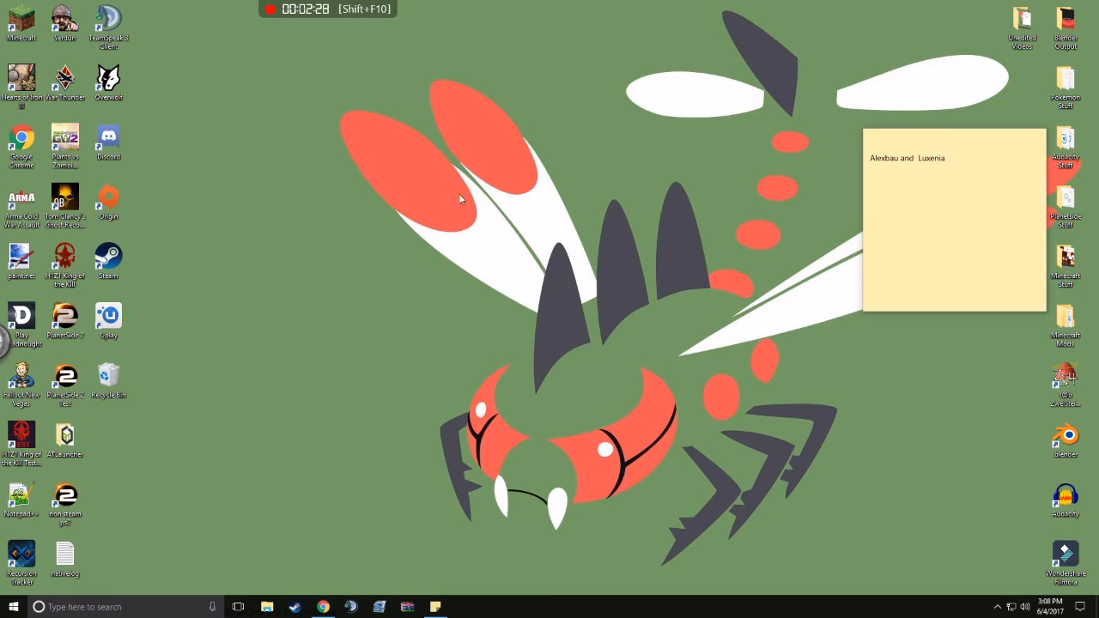
left_click(914, 256)
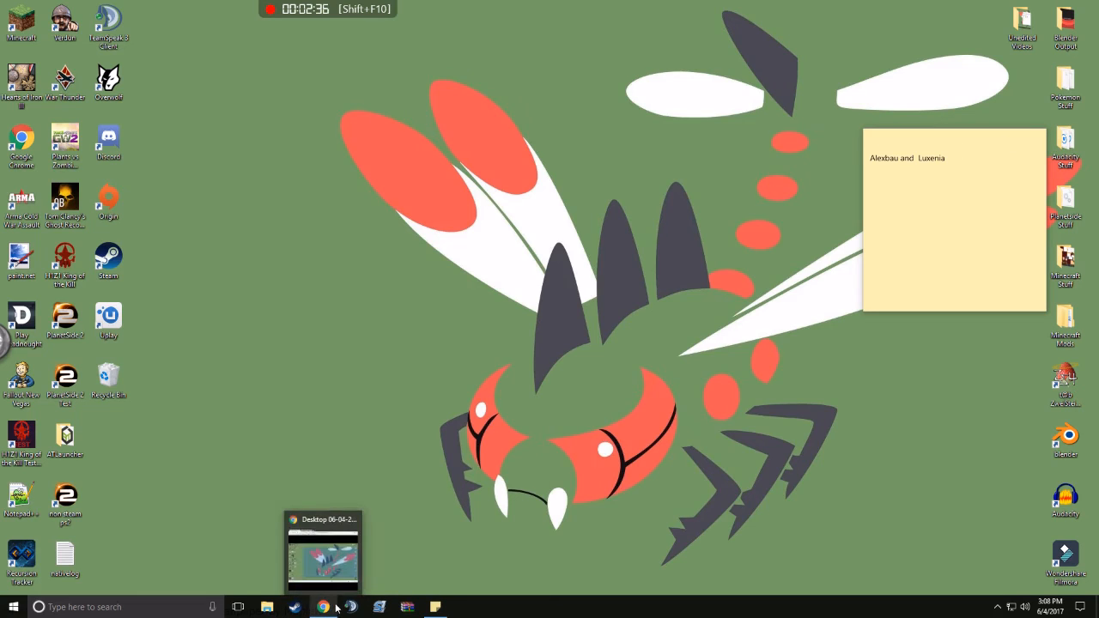
mouse_move(412, 499)
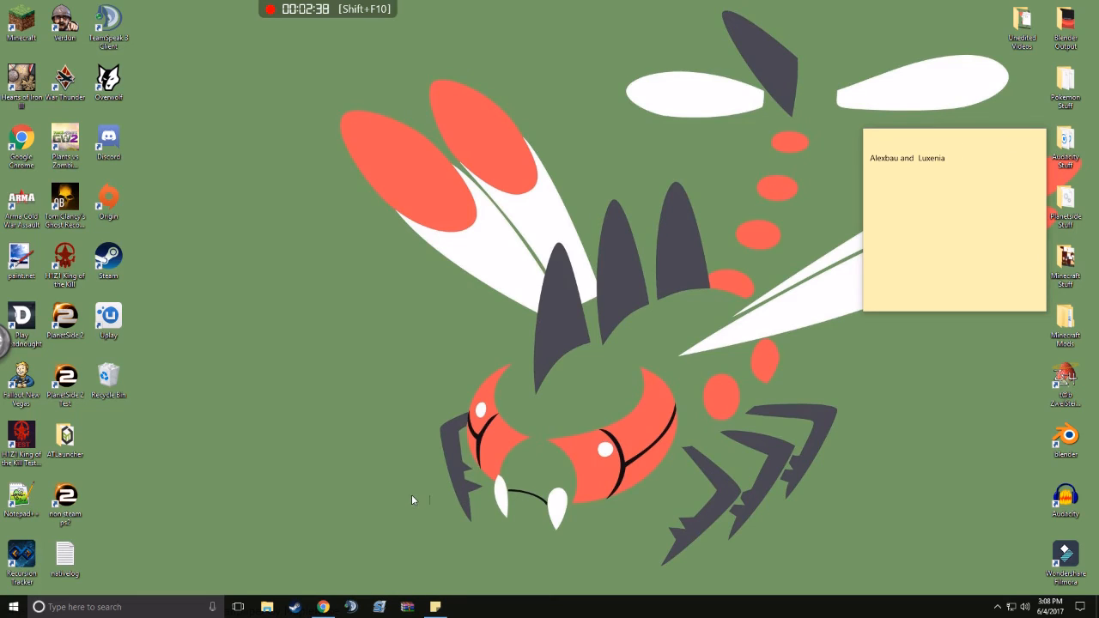
mouse_move(255, 440)
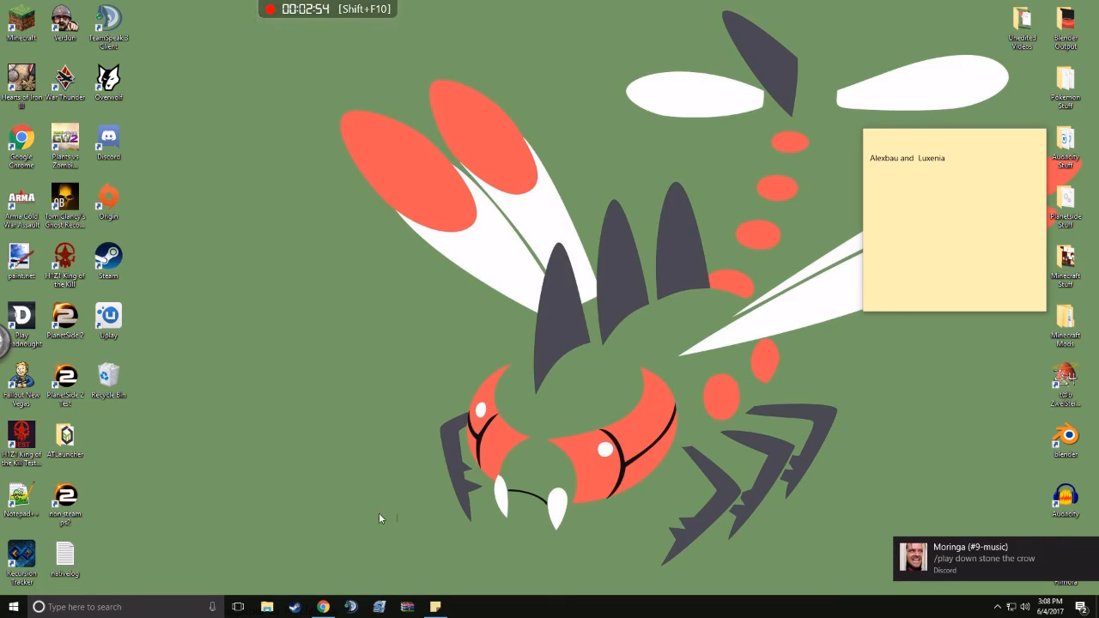
mouse_move(955, 560)
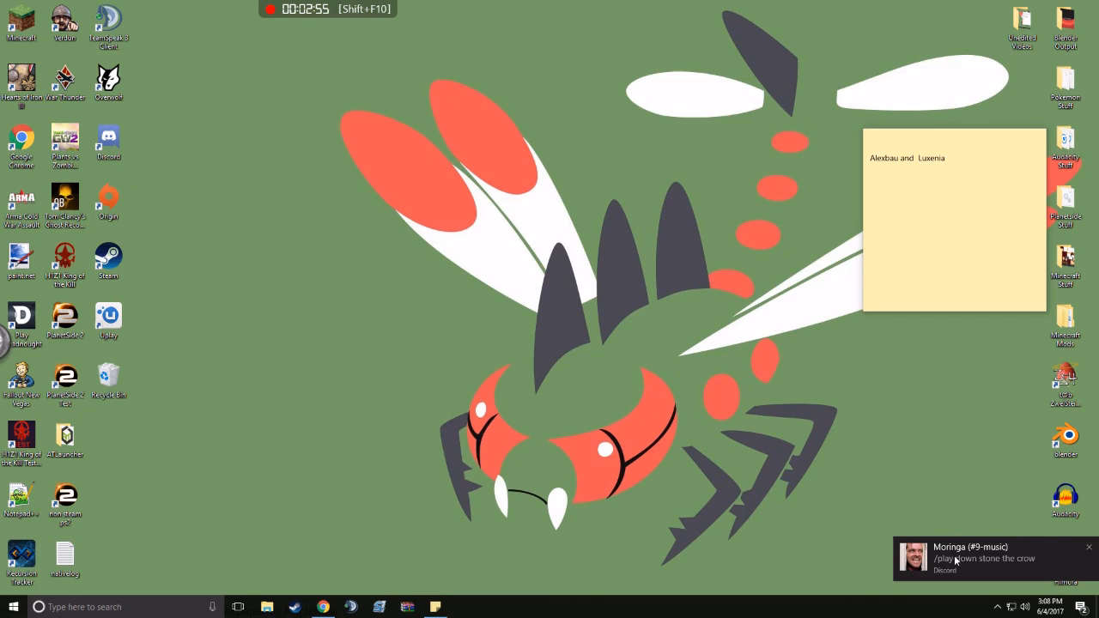